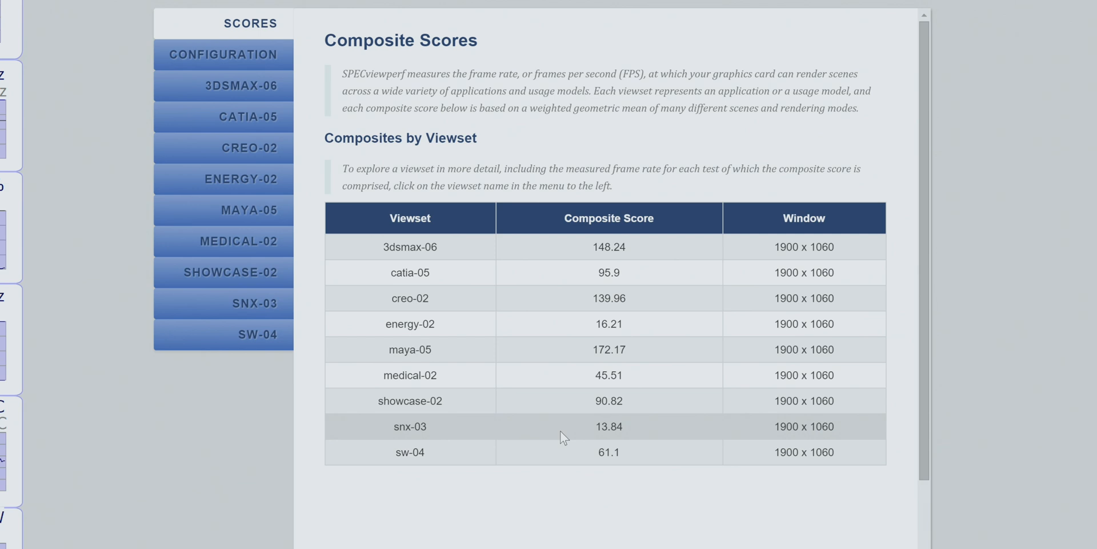
pyautogui.moveTo(564, 430)
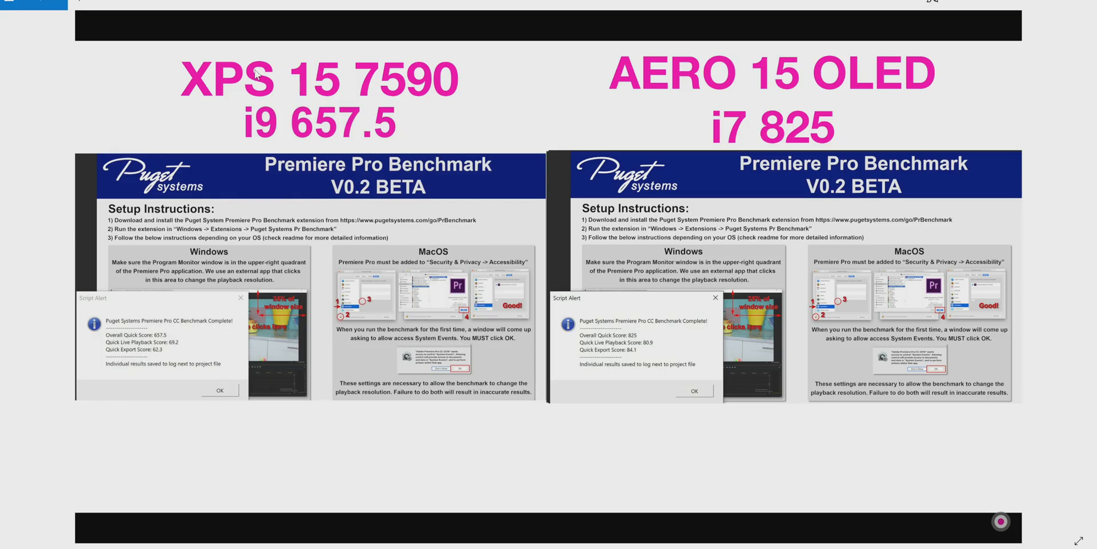
pyautogui.moveTo(234, 121)
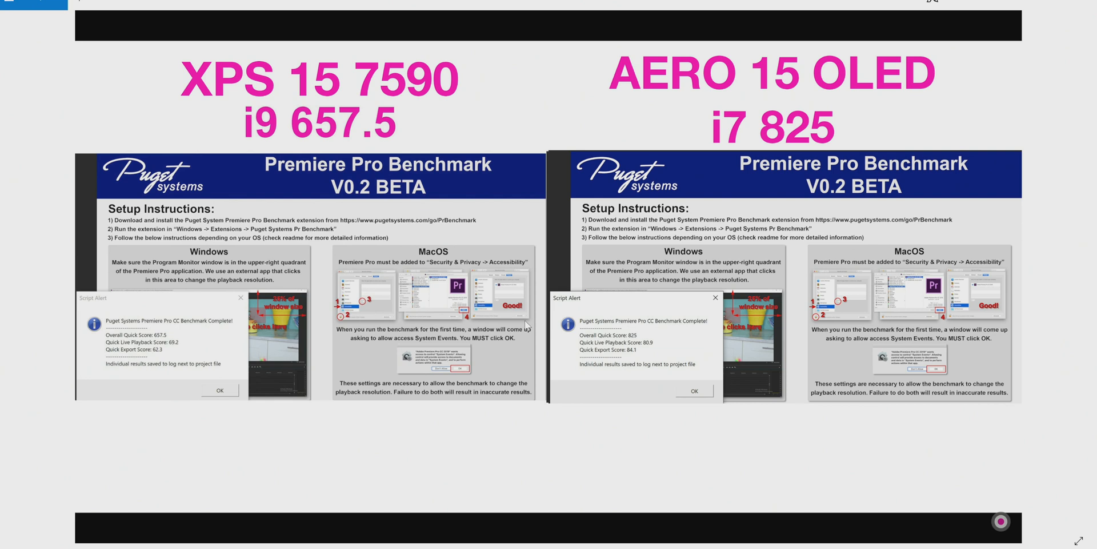
pyautogui.moveTo(707, 340)
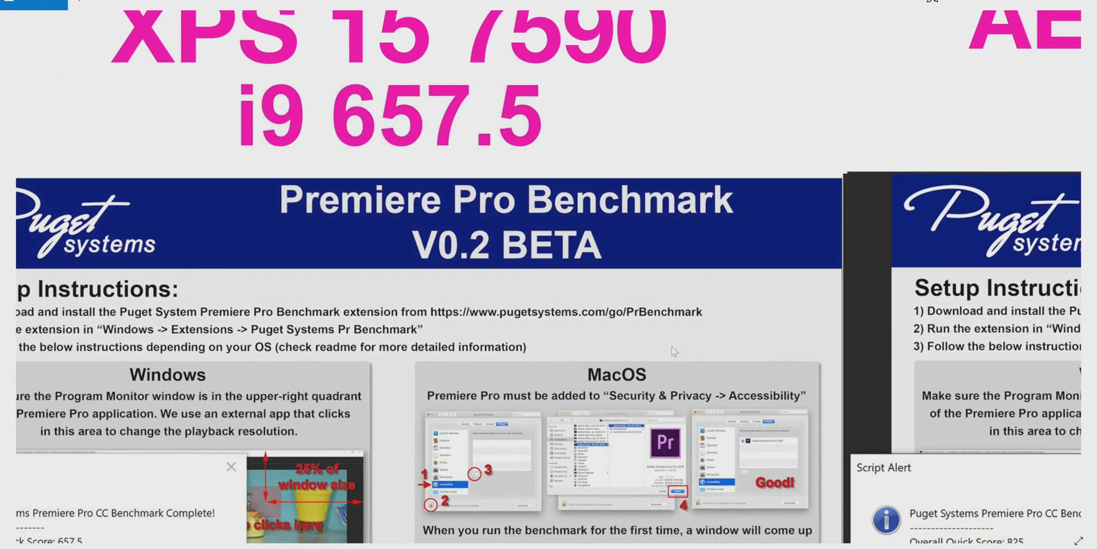
# Step: Zoom in on the XPS 15 and Aero 15 Premiere Pro score dialogs
pyautogui.scroll(-3)
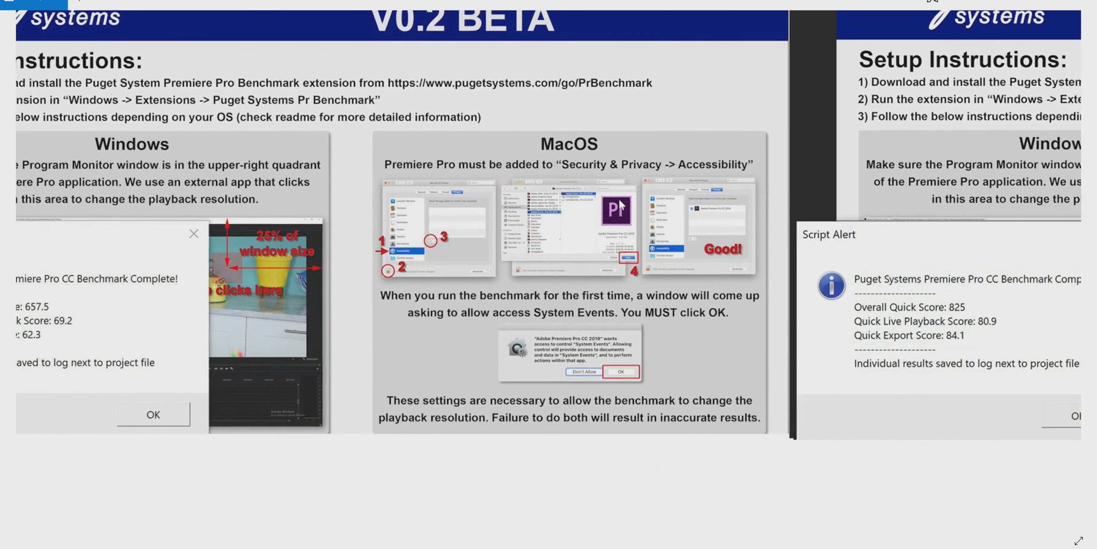
pyautogui.scroll(-3)
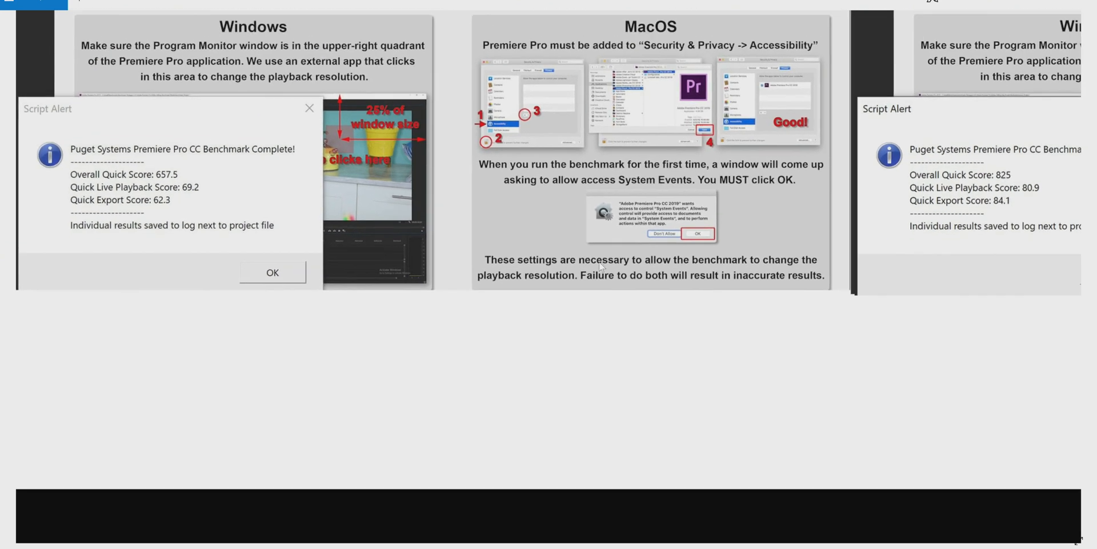
pyautogui.moveTo(749, 291)
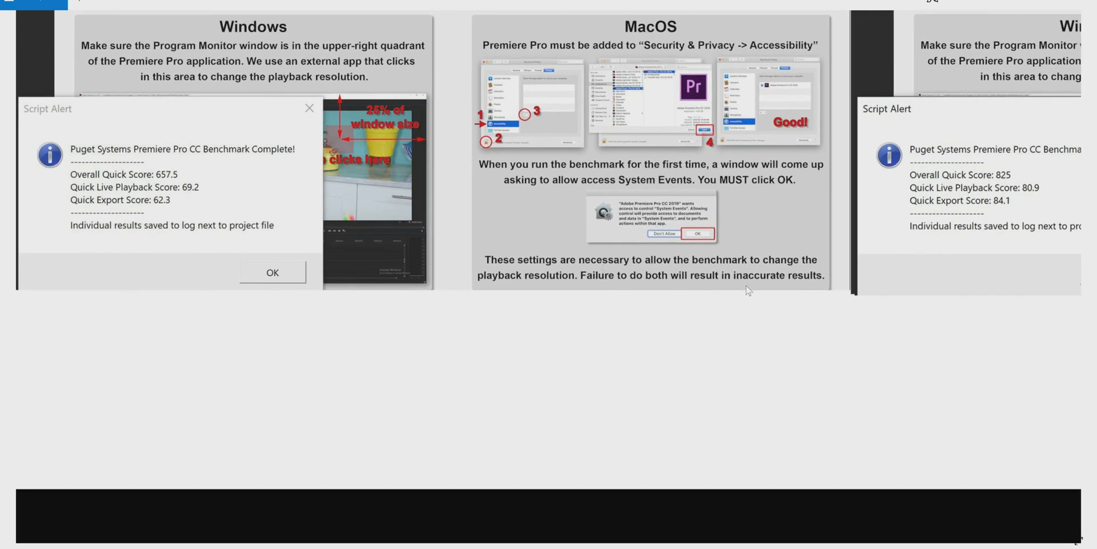
pyautogui.scroll(3)
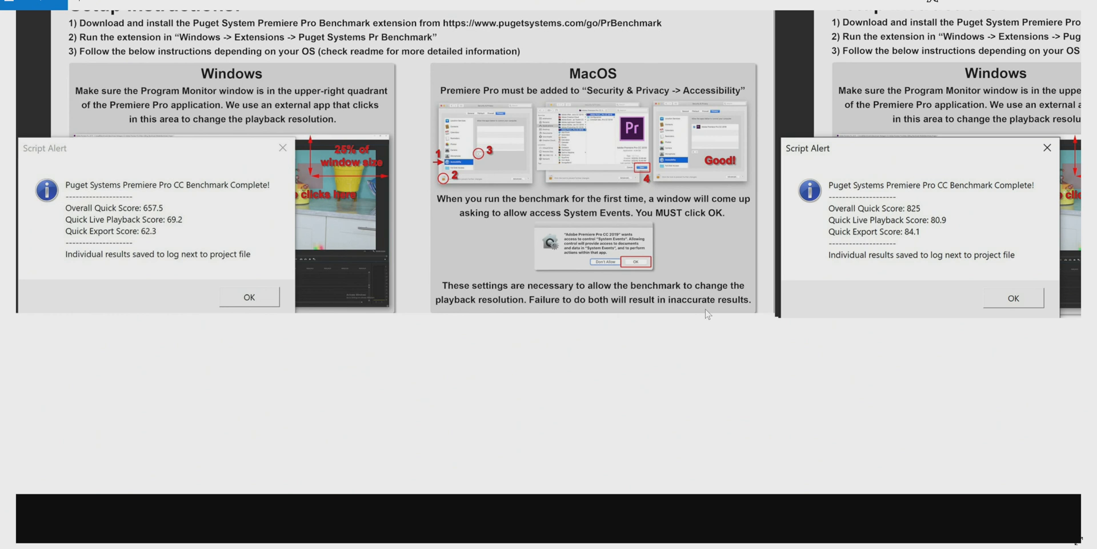
pyautogui.moveTo(721, 258)
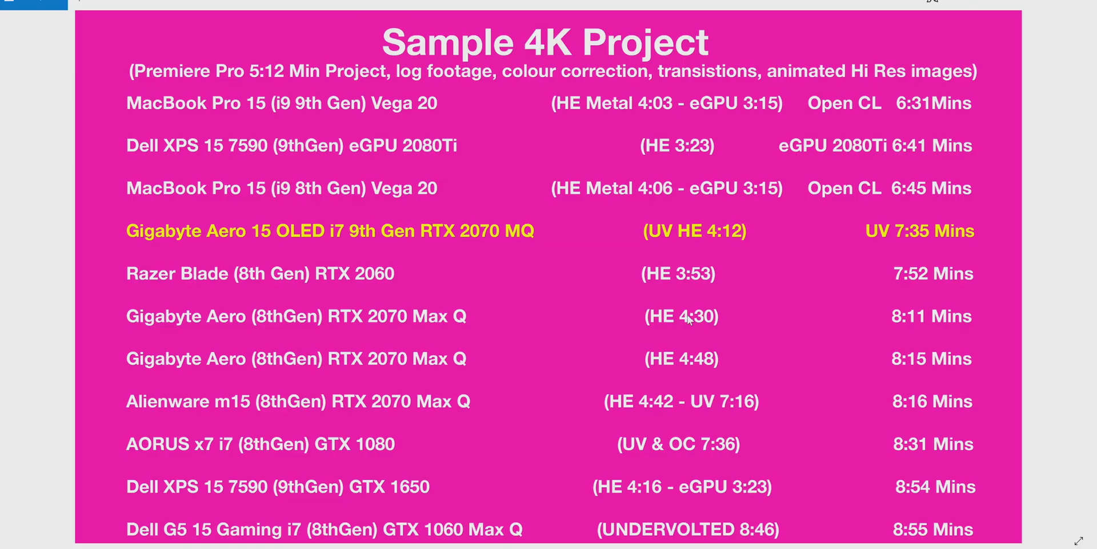
pyautogui.moveTo(707, 353)
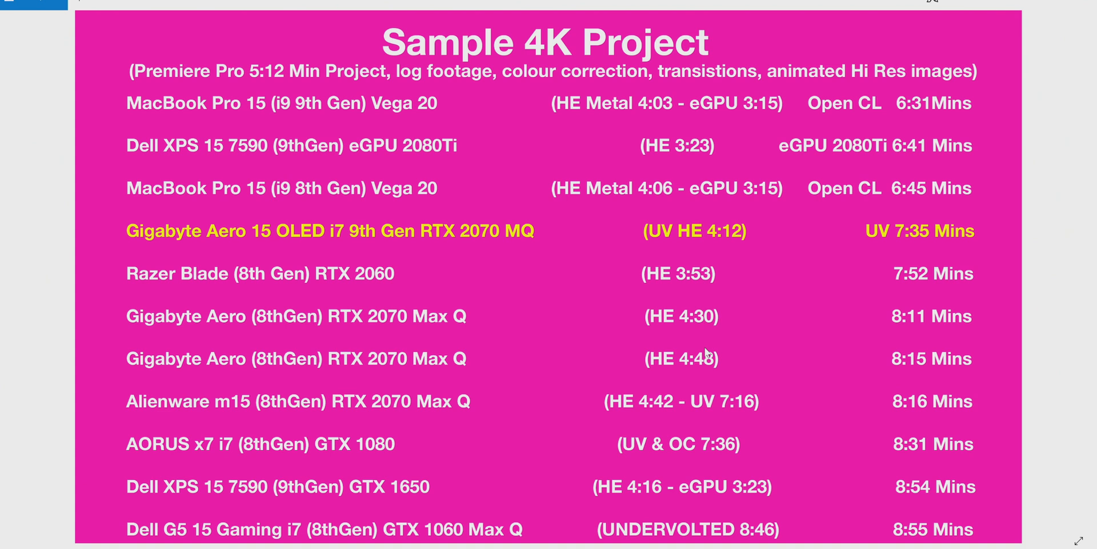
pyautogui.moveTo(945, 224)
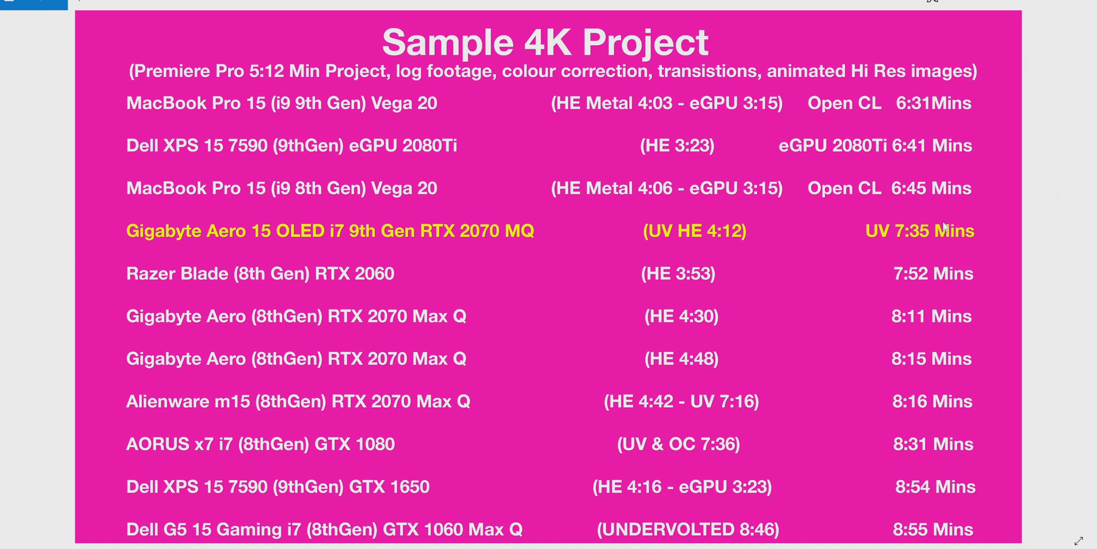
pyautogui.moveTo(913, 259)
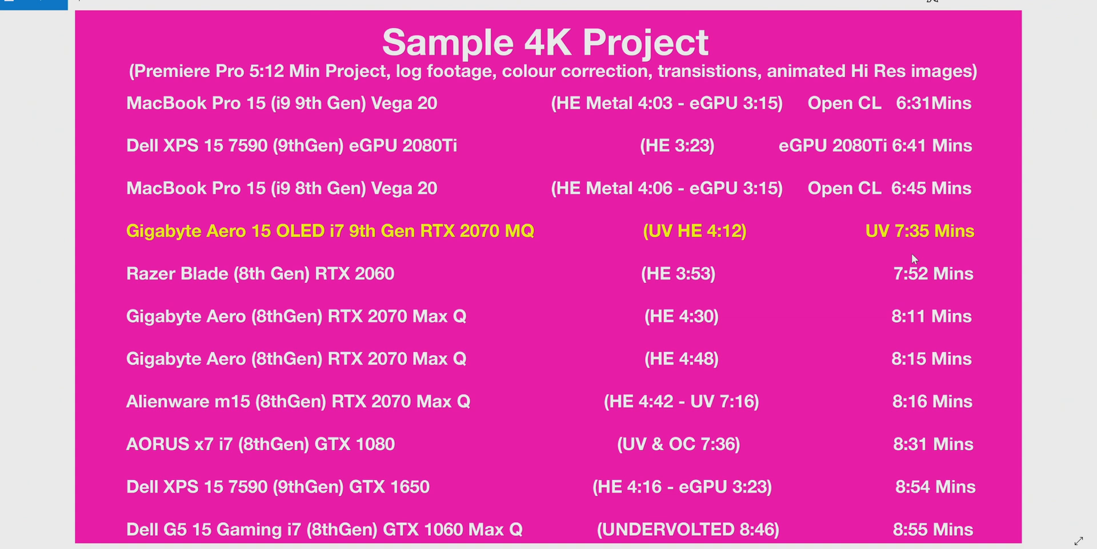
pyautogui.moveTo(941, 237)
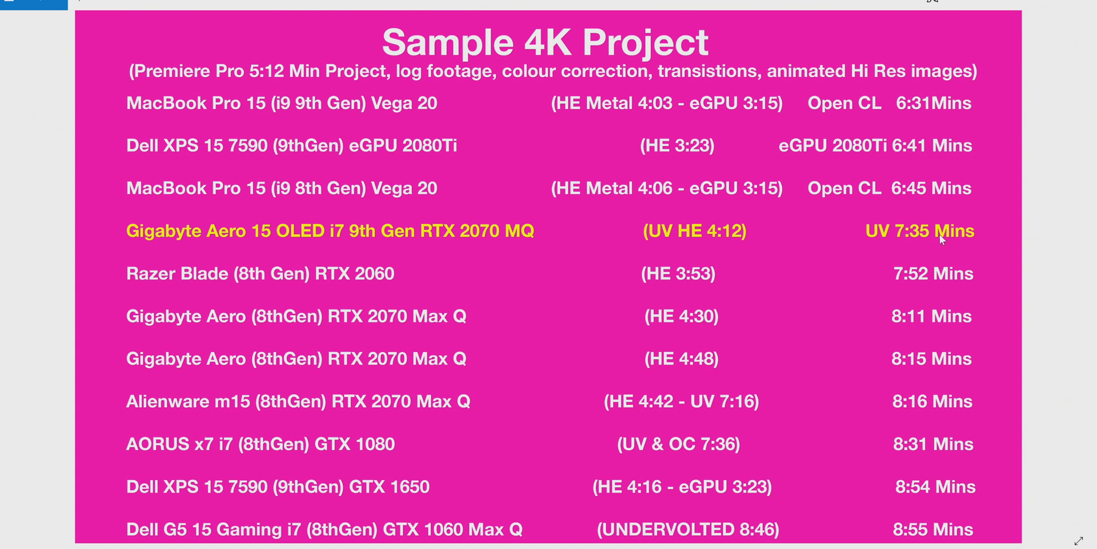
pyautogui.moveTo(934, 203)
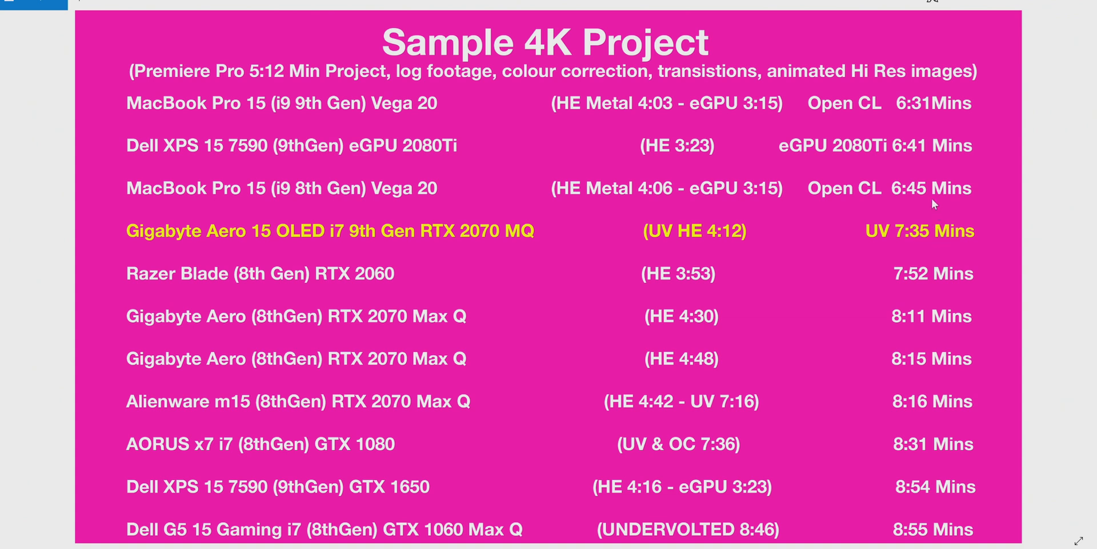
pyautogui.moveTo(906, 145)
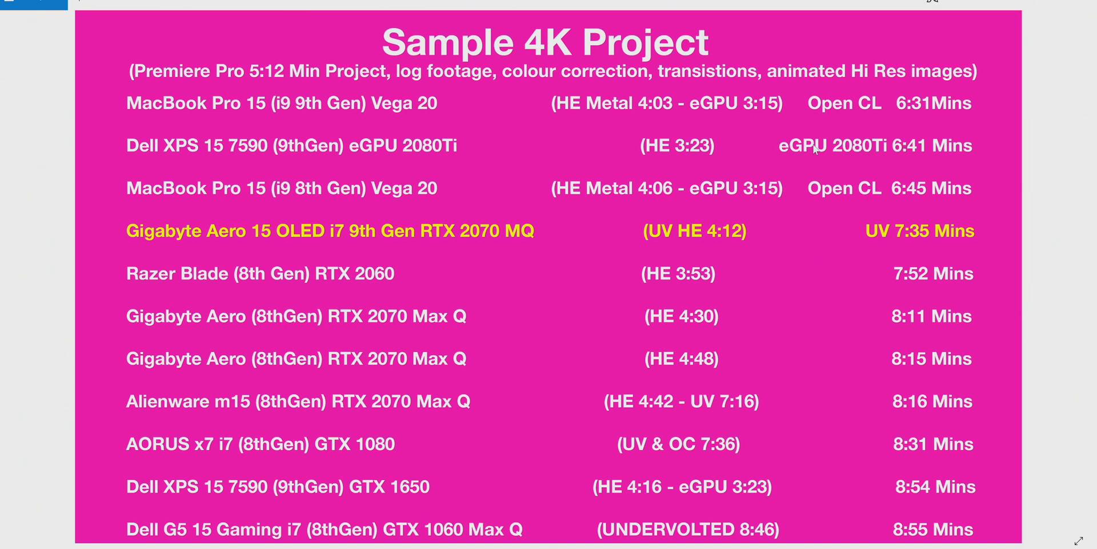
pyautogui.moveTo(907, 116)
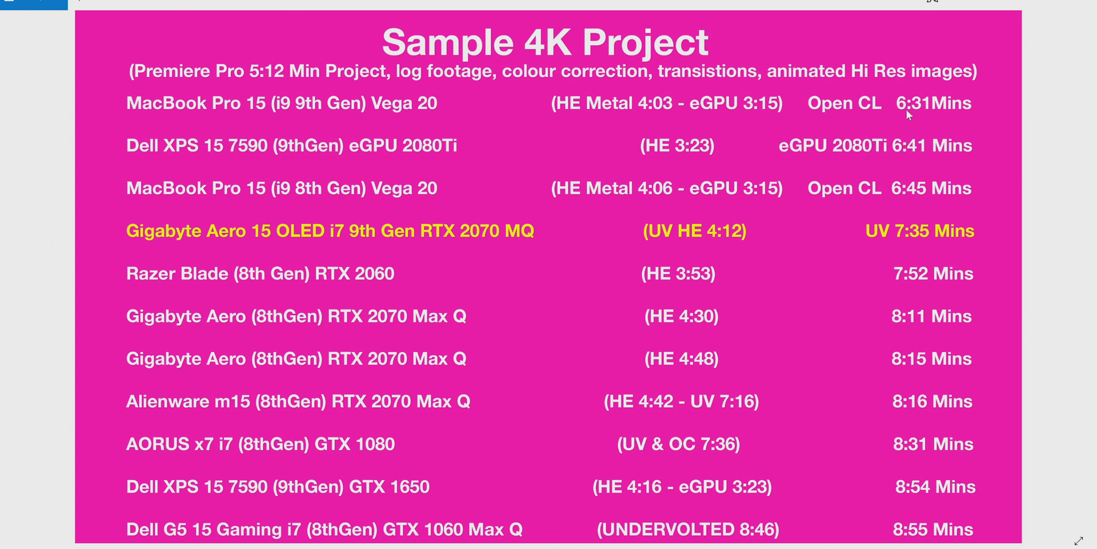
pyautogui.moveTo(923, 125)
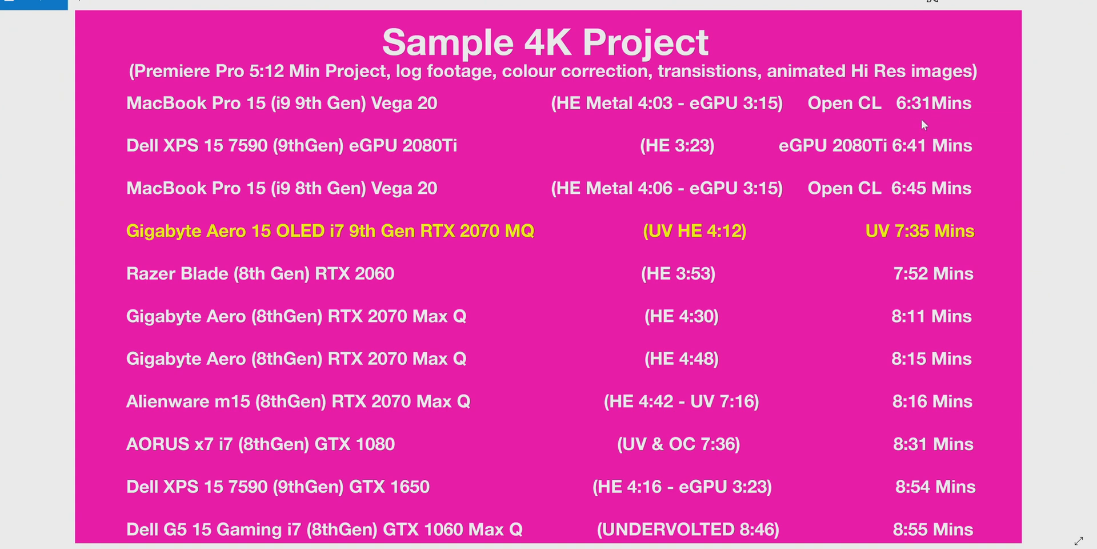
pyautogui.moveTo(898, 138)
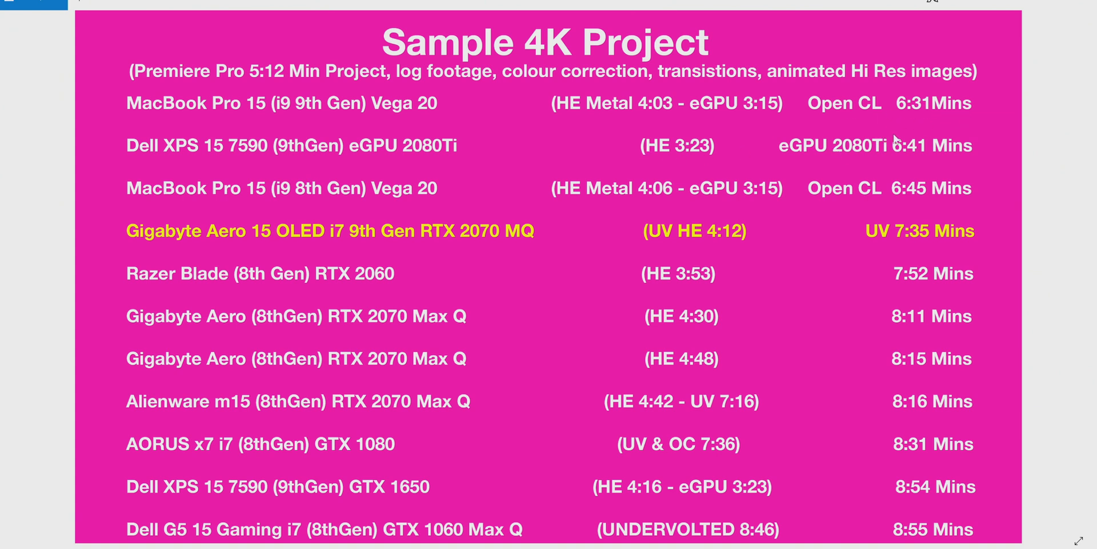
pyautogui.moveTo(838, 156)
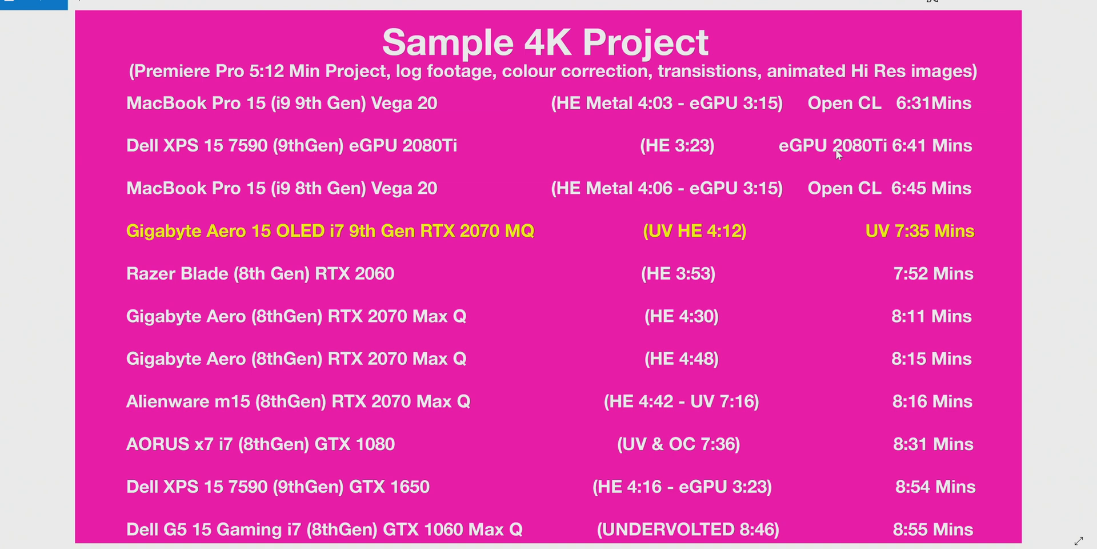
pyautogui.moveTo(898, 159)
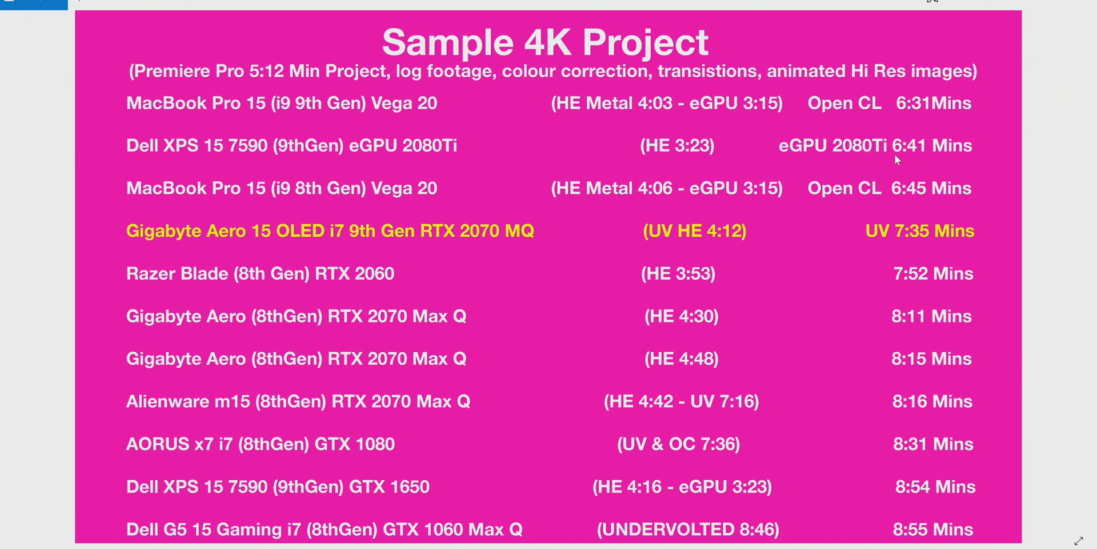
pyautogui.moveTo(932, 159)
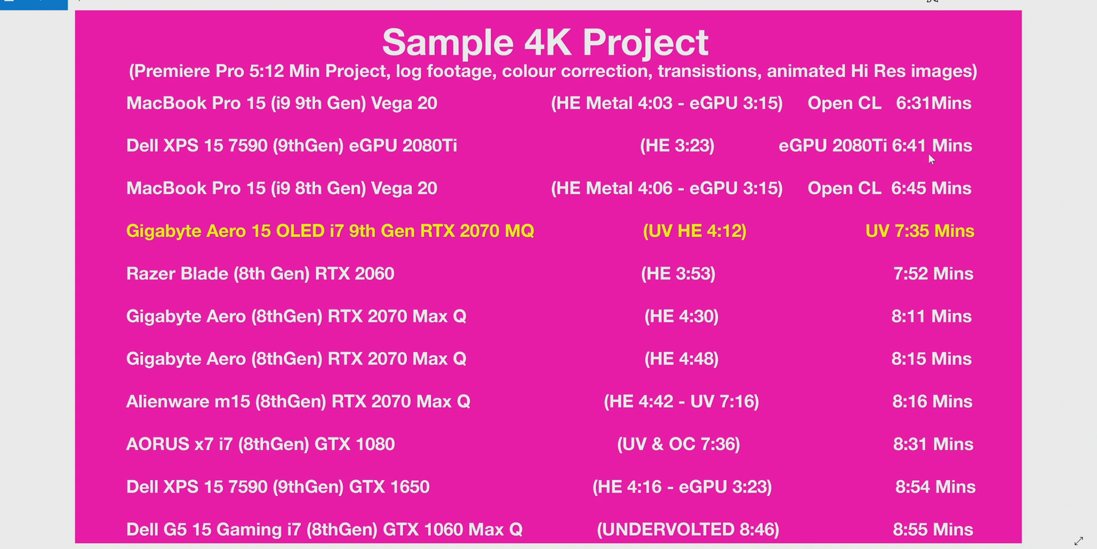
pyautogui.moveTo(1041, 31)
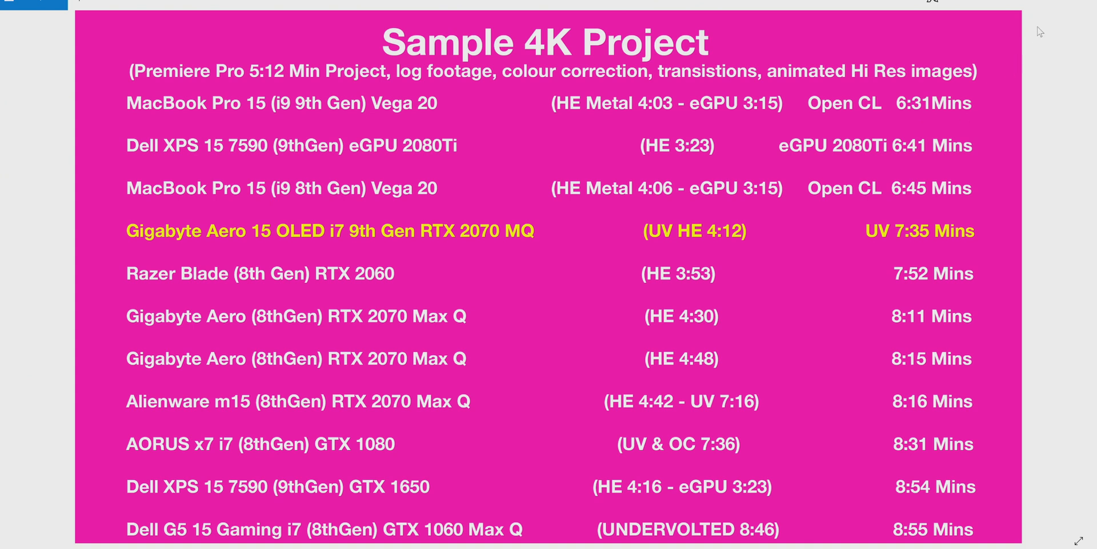
pyautogui.moveTo(888, 245)
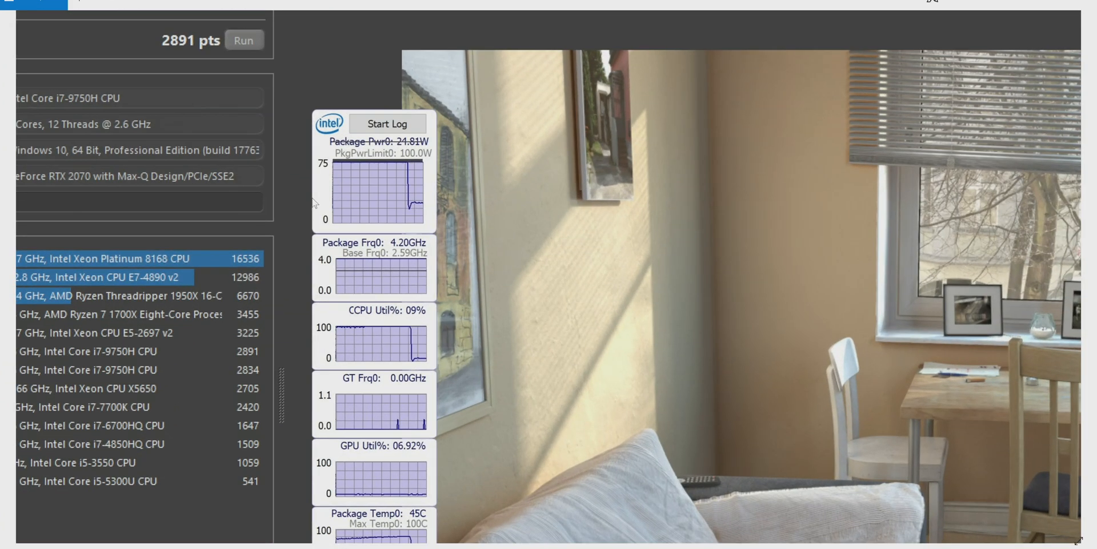
pyautogui.moveTo(364, 203)
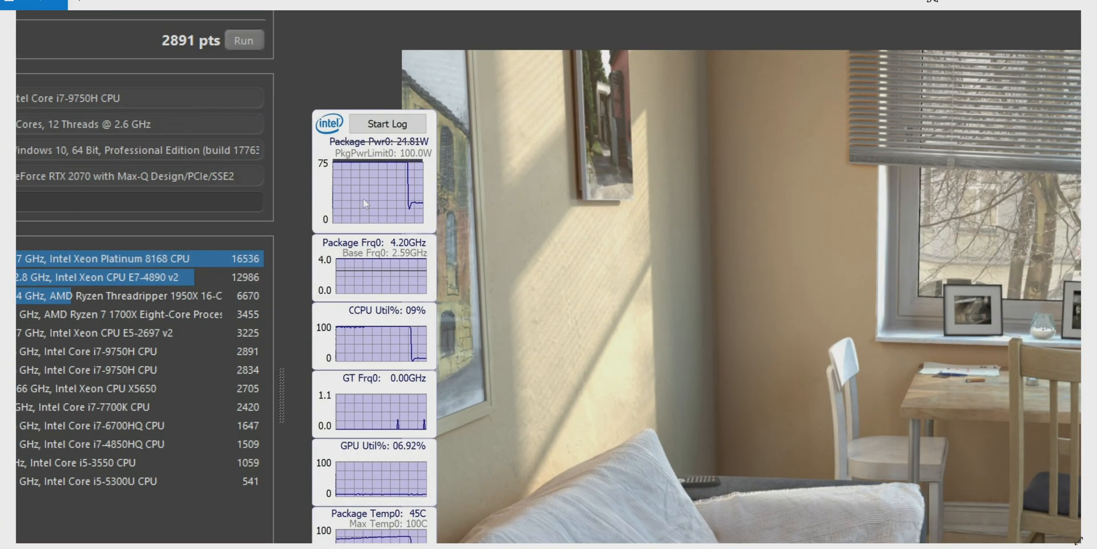
pyautogui.moveTo(185, 52)
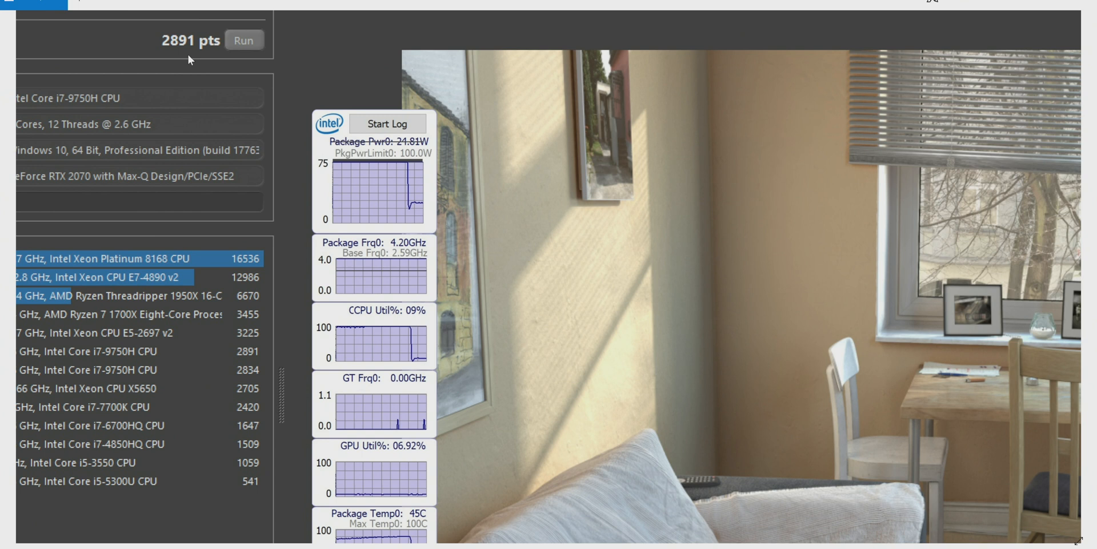
pyautogui.moveTo(574, 269)
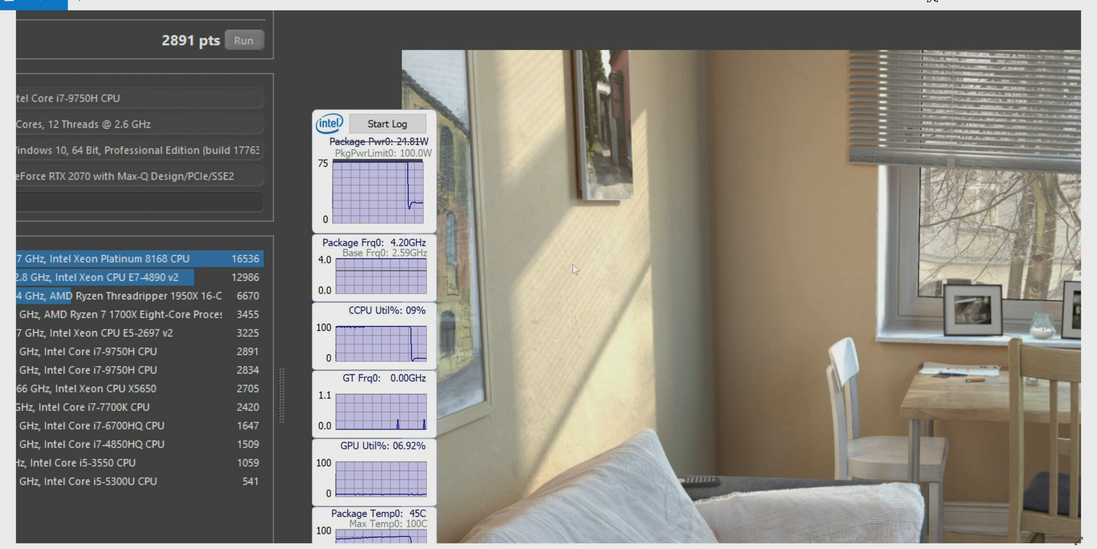
pyautogui.moveTo(595, 274)
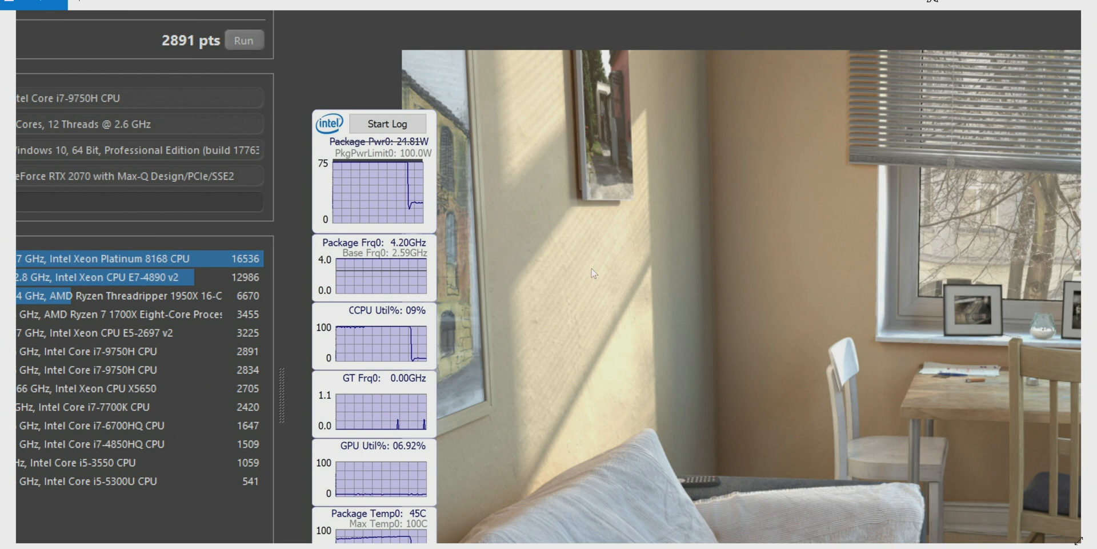
pyautogui.moveTo(639, 301)
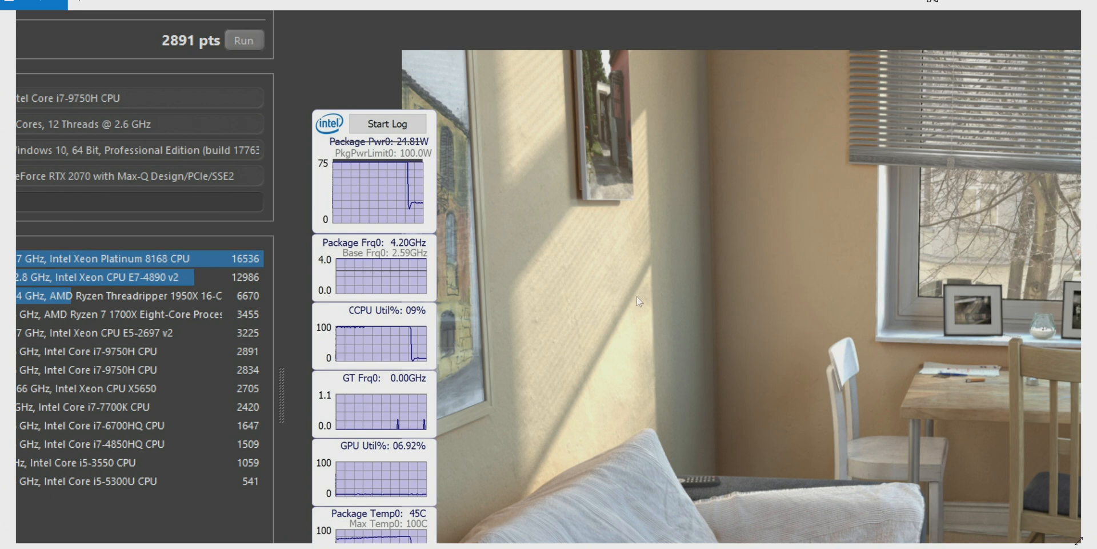
pyautogui.moveTo(659, 289)
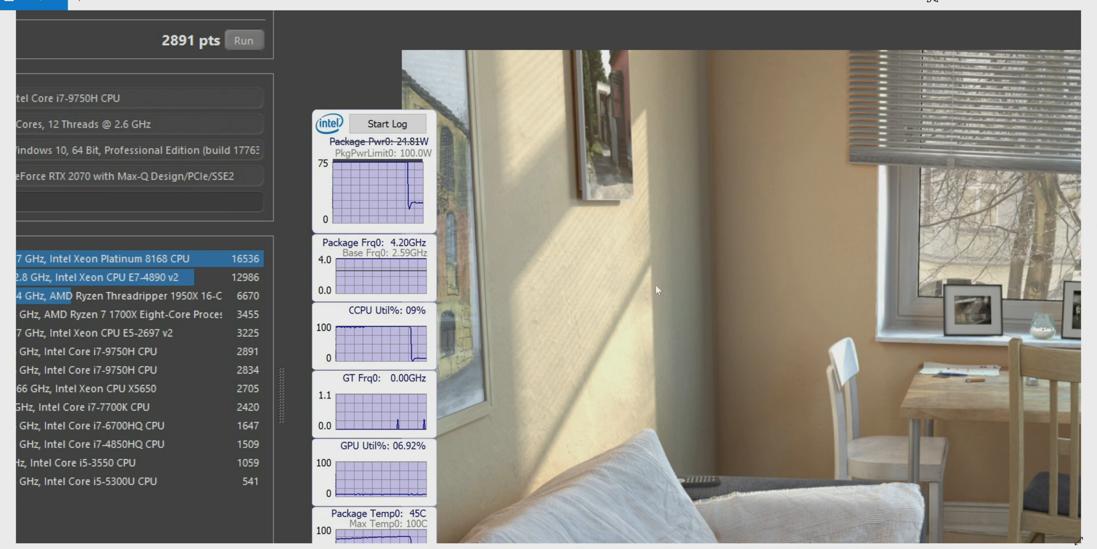
pyautogui.moveTo(957, 214)
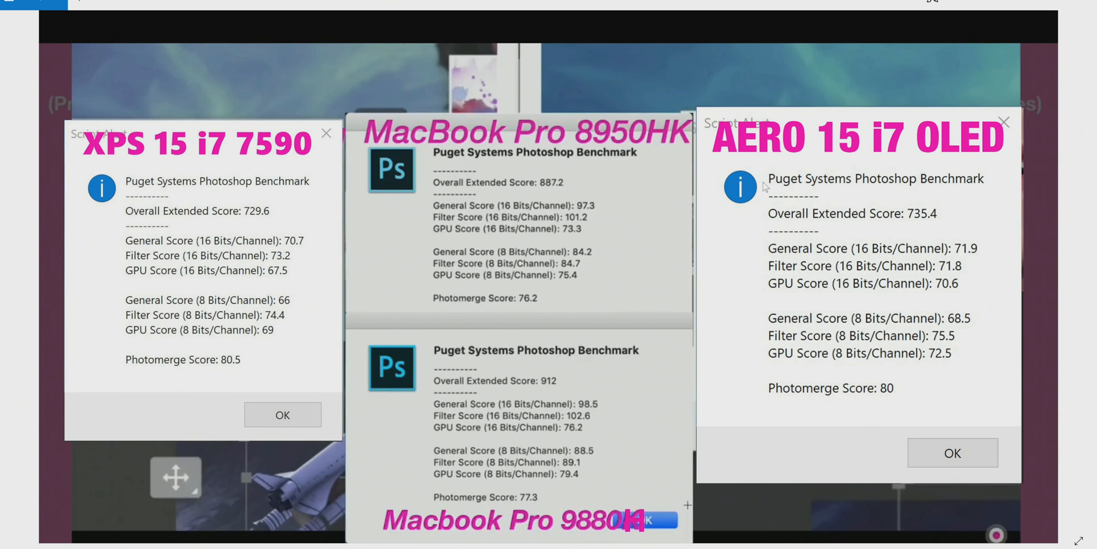
pyautogui.moveTo(953, 275)
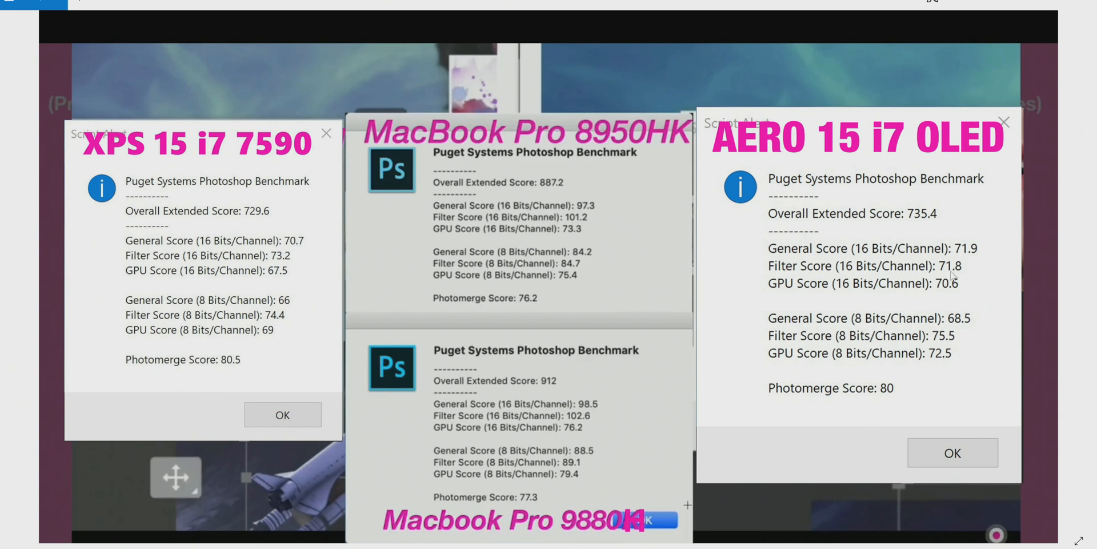
pyautogui.moveTo(599, 420)
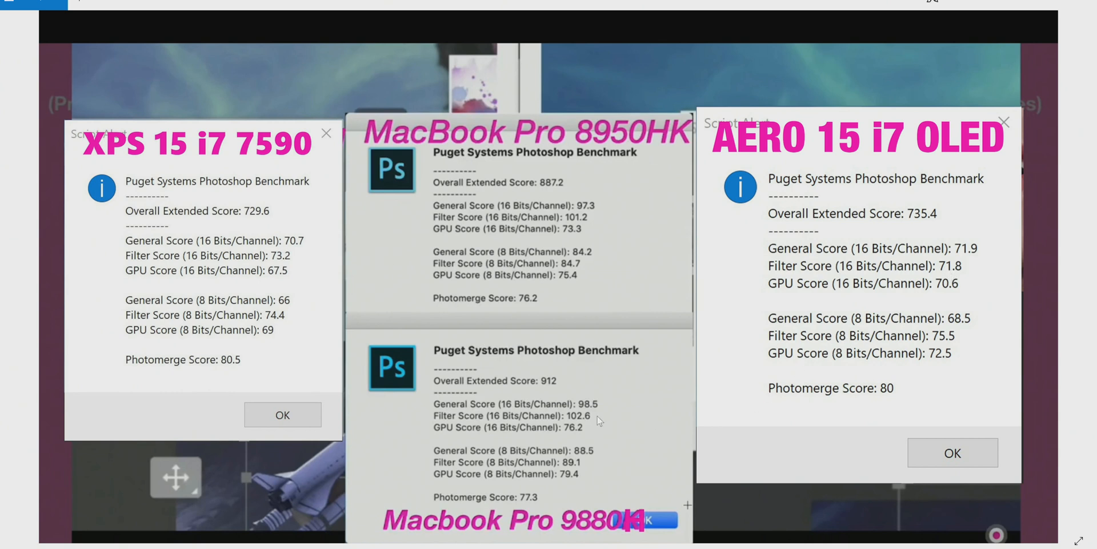
pyautogui.moveTo(566, 398)
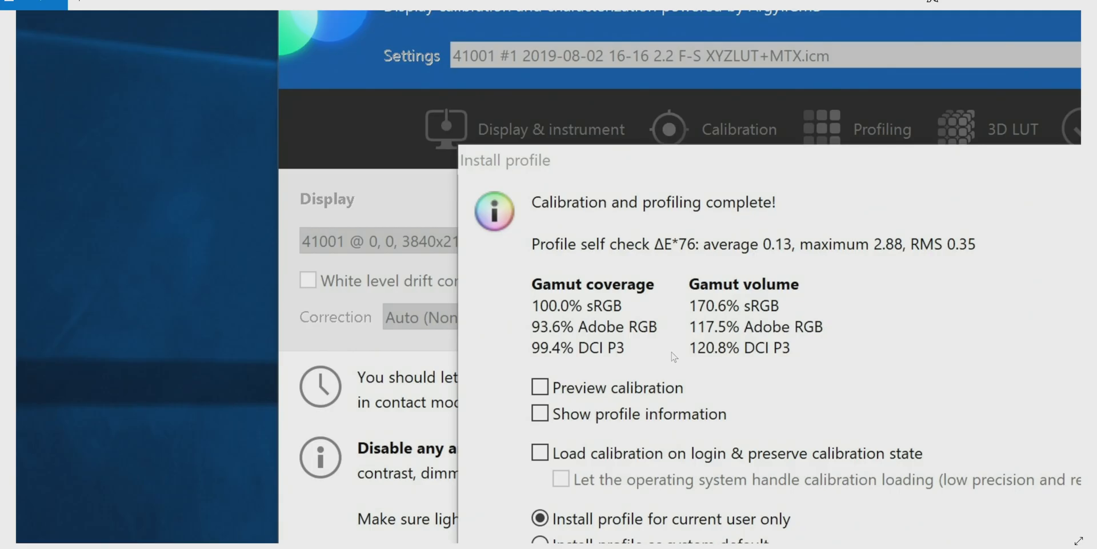
pyautogui.moveTo(591, 377)
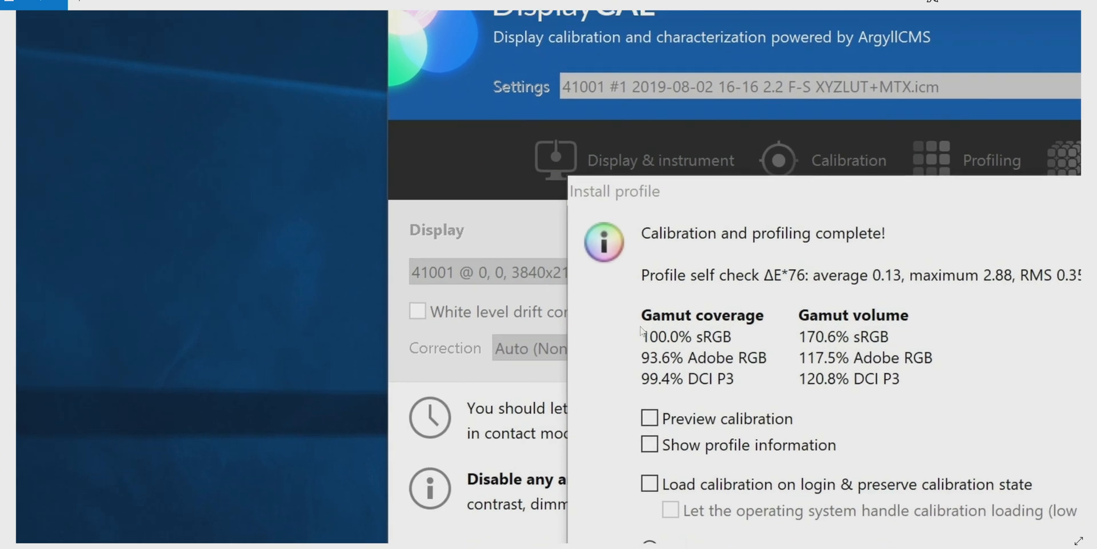
# Step: Scroll to the DisplayCAL result showing 100% sRGB, 93.6% Adobe RGB, 99.4% DCI-P3
pyautogui.scroll(-3)
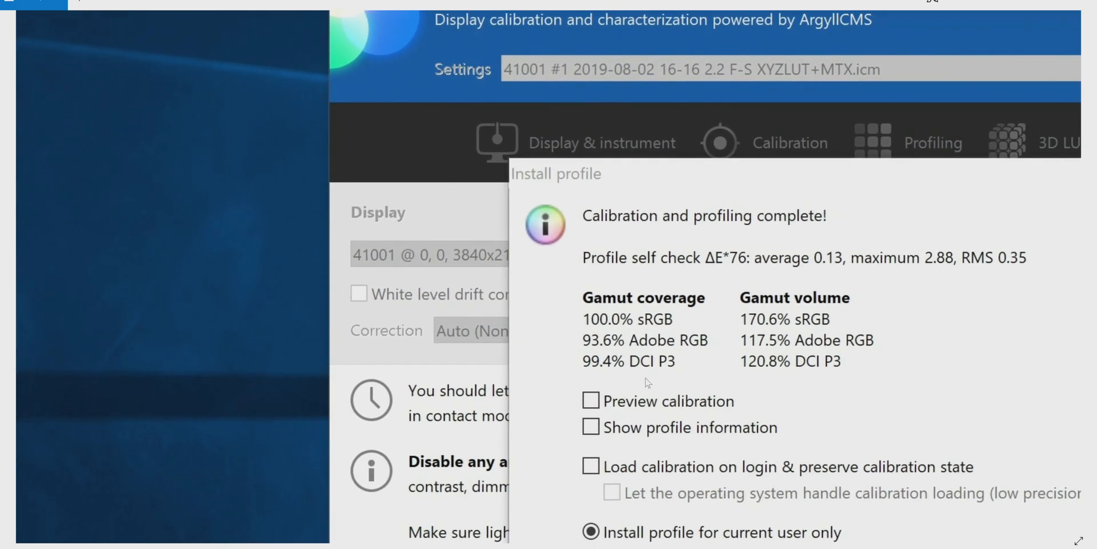
pyautogui.moveTo(658, 355)
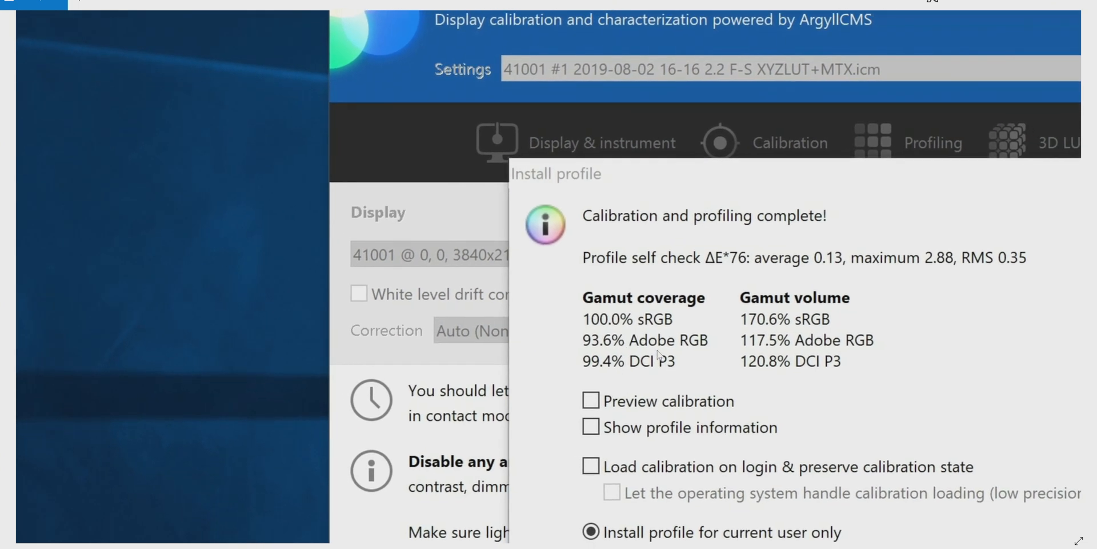
pyautogui.moveTo(970, 74)
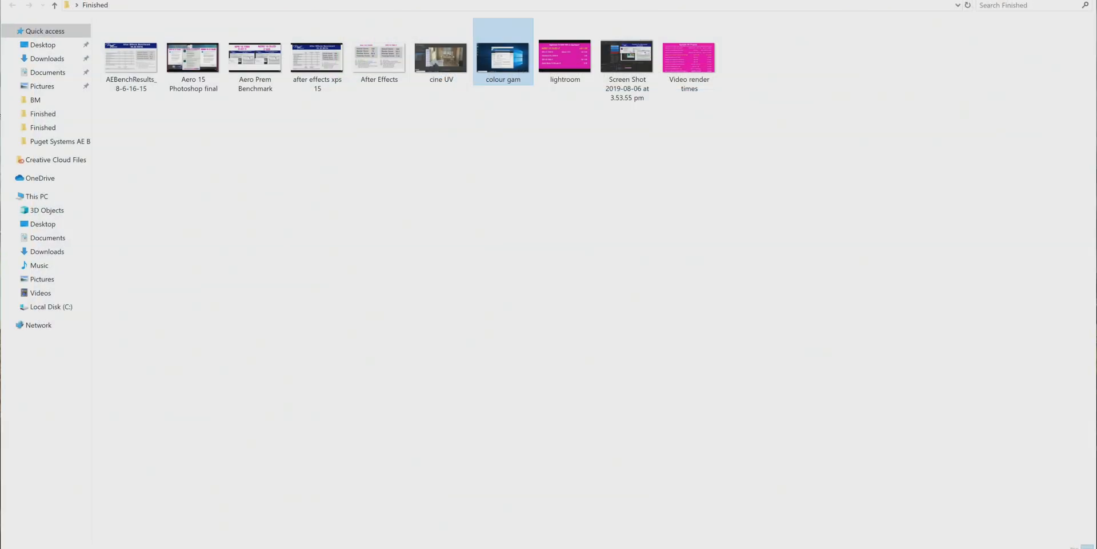
pyautogui.moveTo(889, 190)
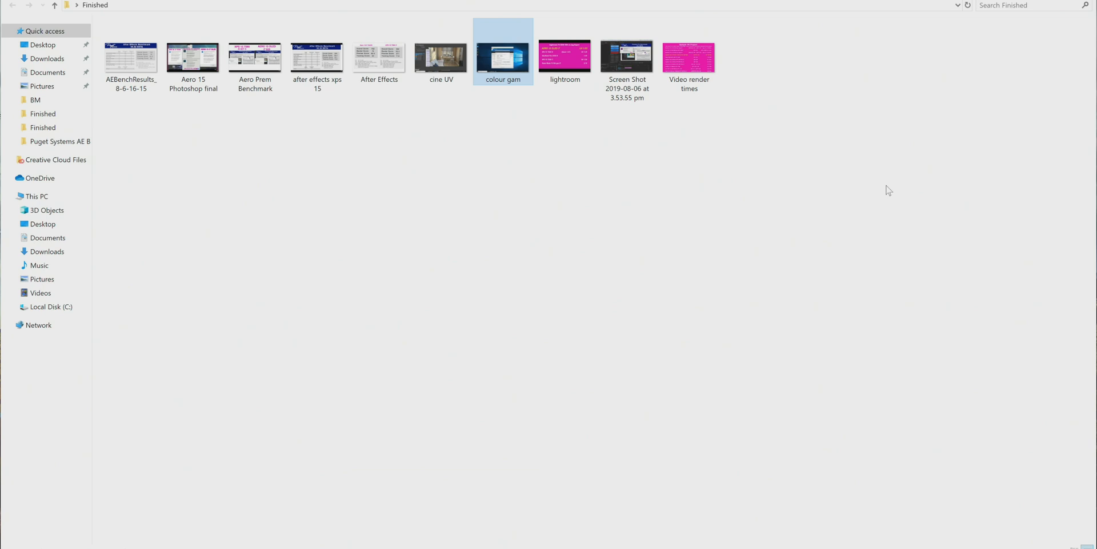
pyautogui.doubleClick(565, 54)
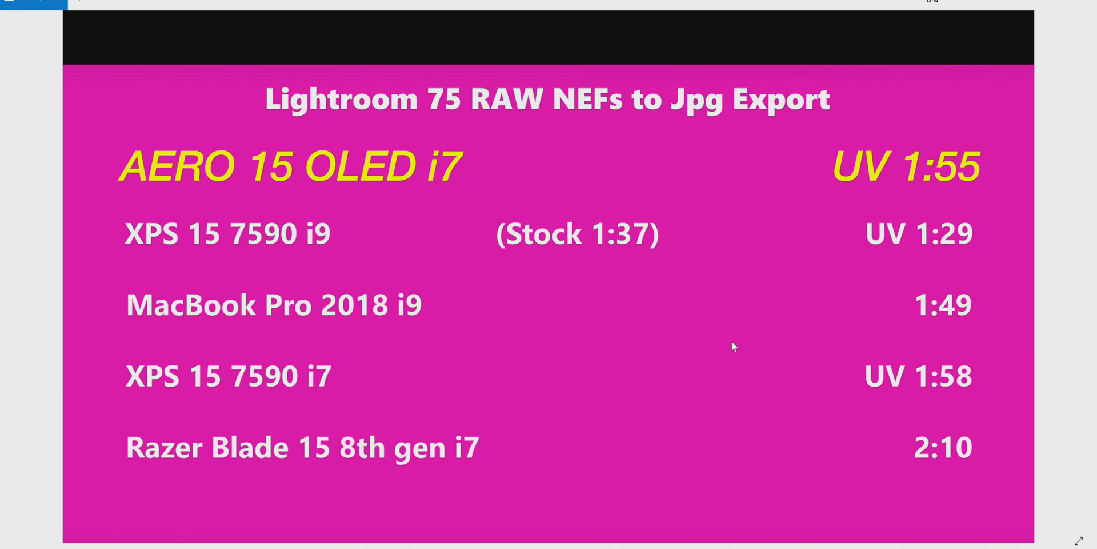
pyautogui.moveTo(860, 303)
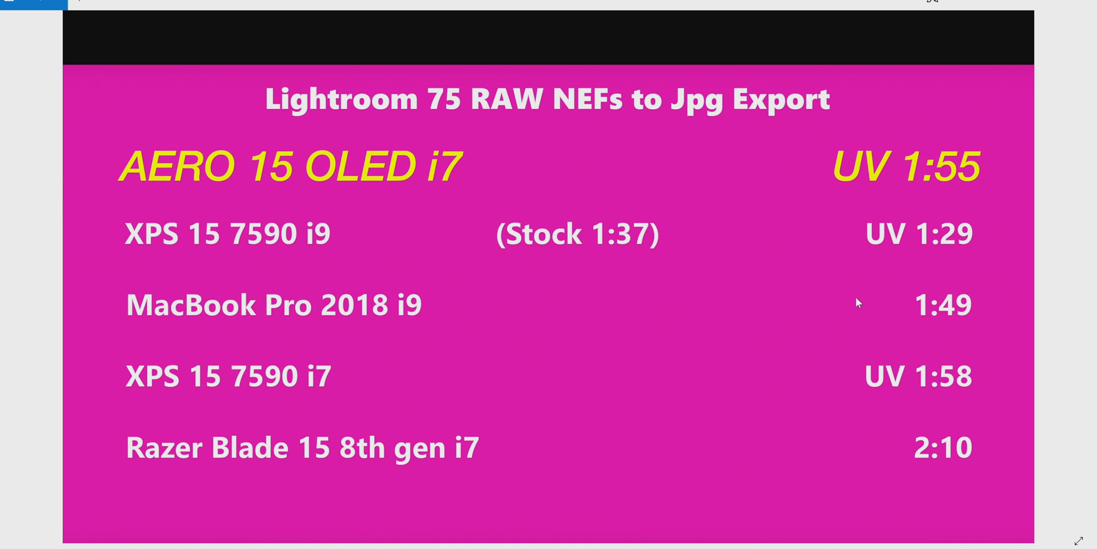
pyautogui.moveTo(859, 303)
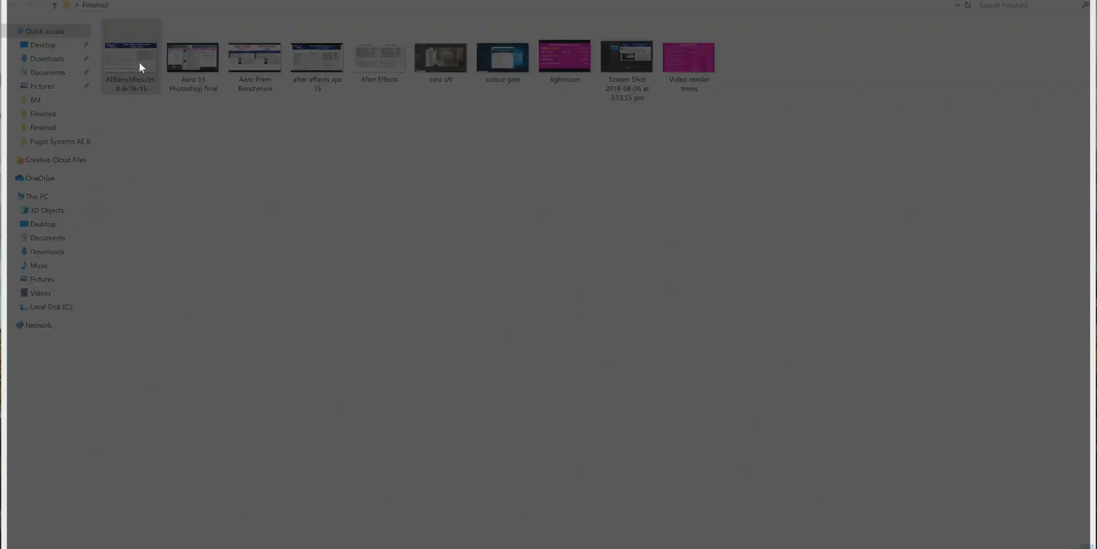
# Step: Open AEBenchResults and step through the Aero 15 and GTX 1650 After Effects scores
pyautogui.doubleClick(129, 53)
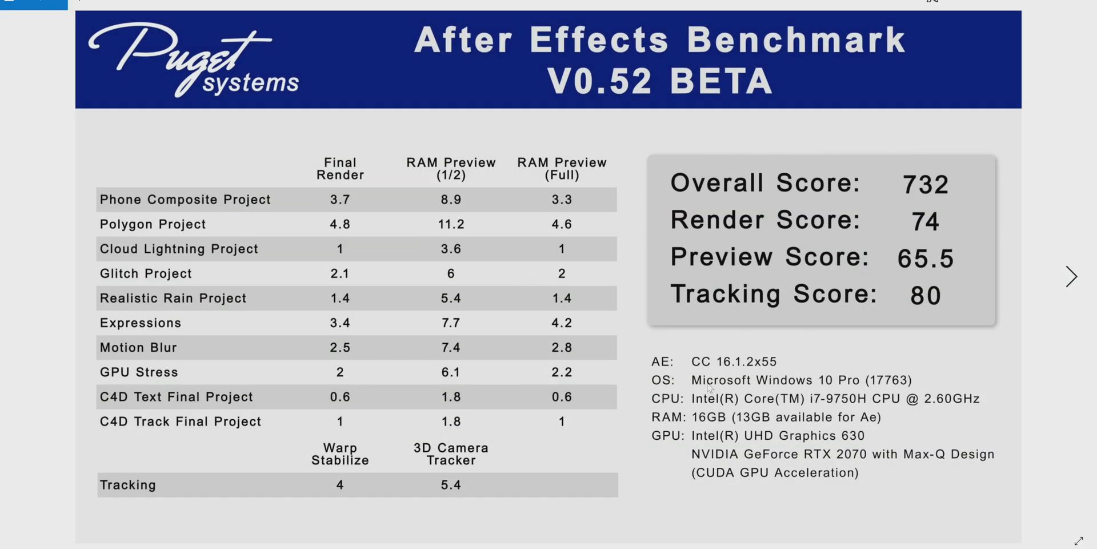
pyautogui.click(1072, 275)
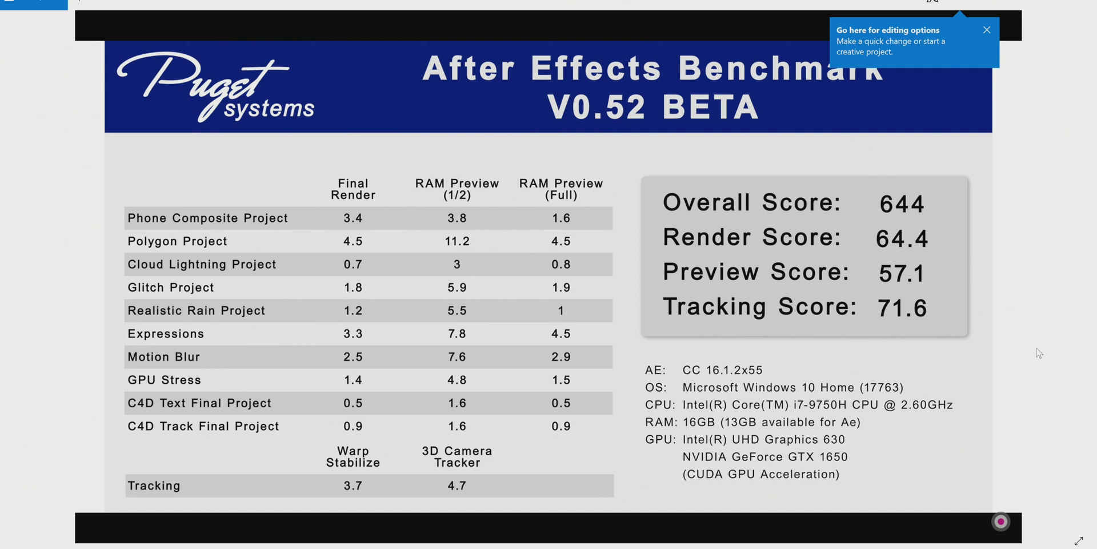
pyautogui.click(987, 29)
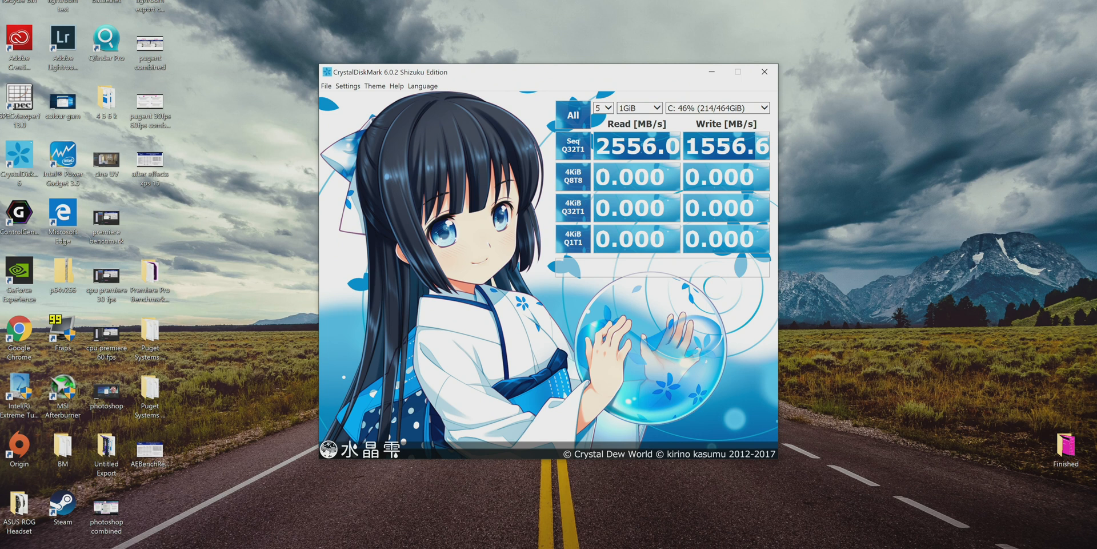
pyautogui.moveTo(126, 511)
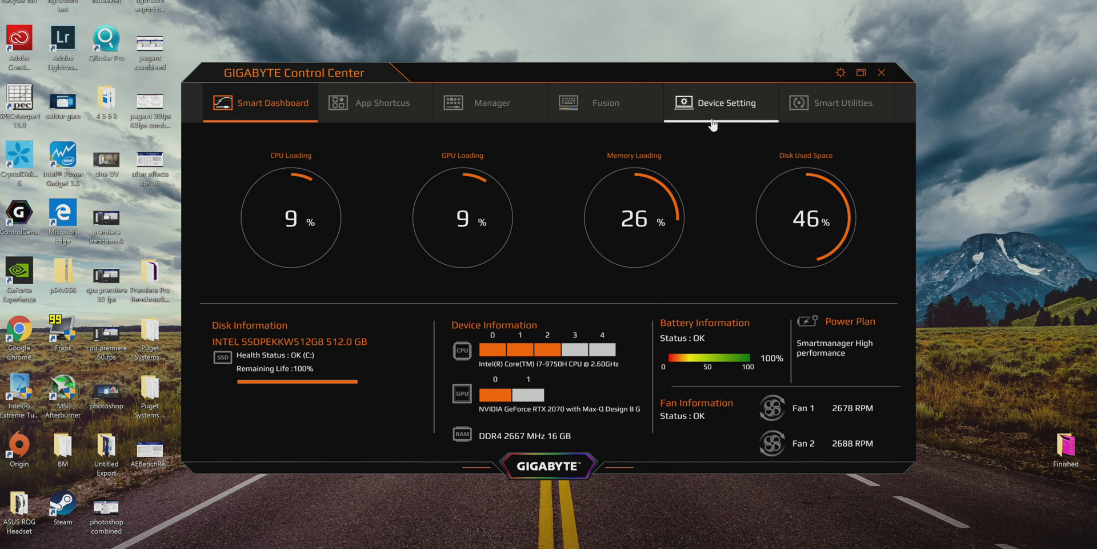
pyautogui.click(720, 102)
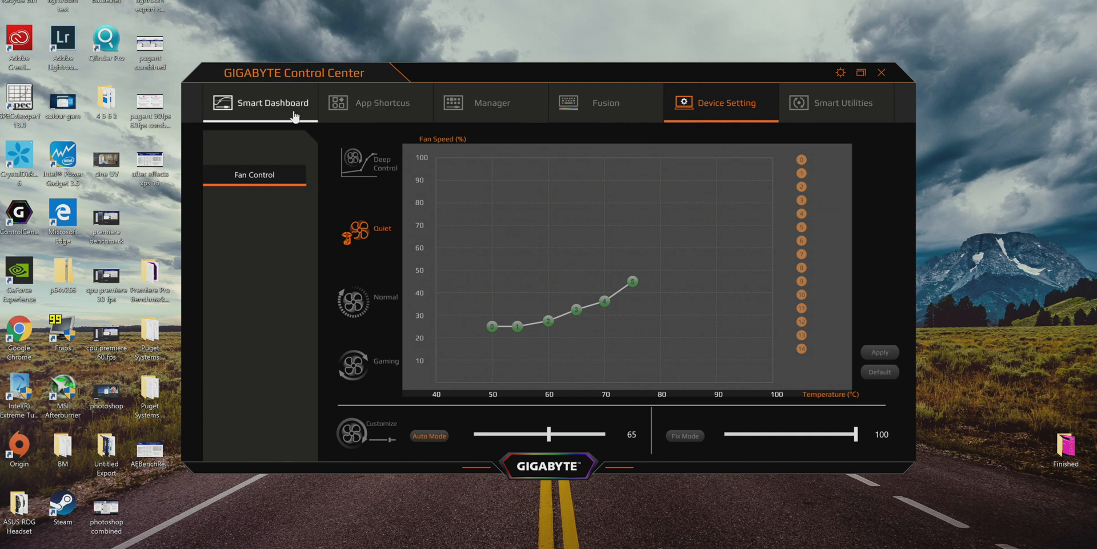
pyautogui.click(274, 103)
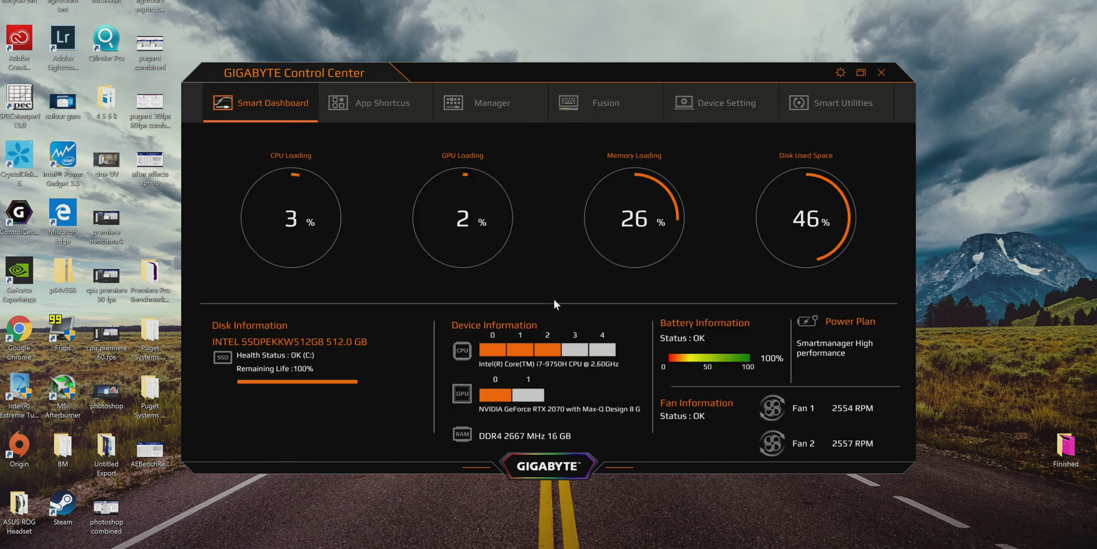
pyautogui.moveTo(594, 327)
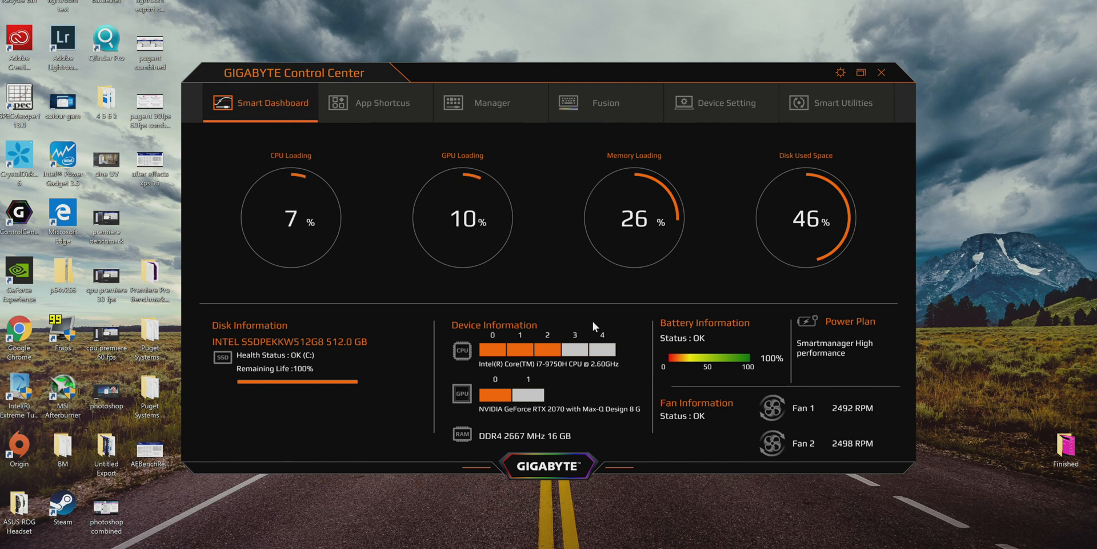